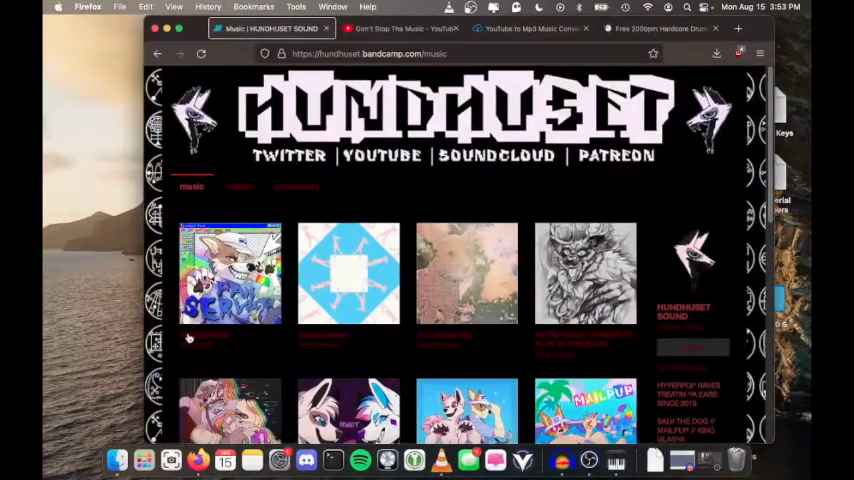
# - View the FANSERVICE album page, then return to the HUNDHUSET music listing
pyautogui.click(230, 272)
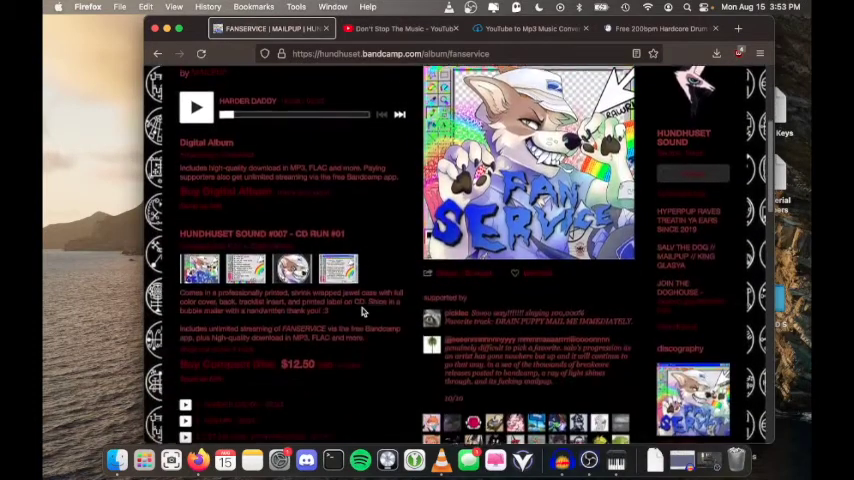
pyautogui.scroll(-3)
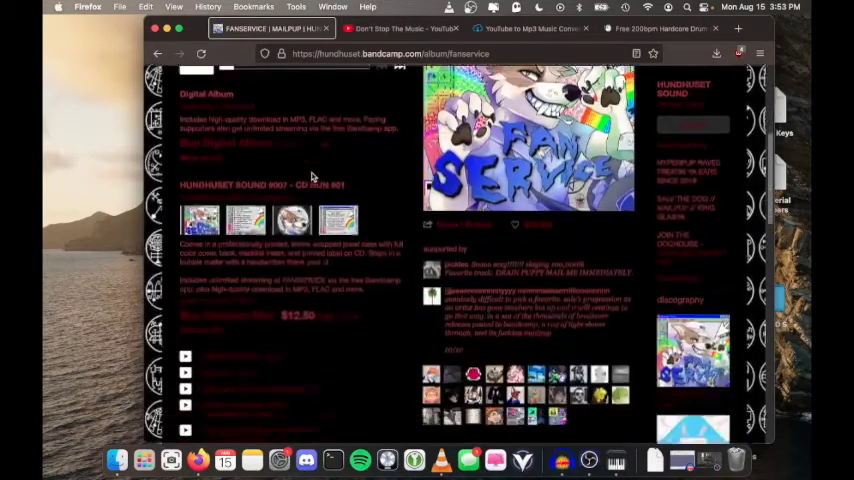
pyautogui.scroll(-3)
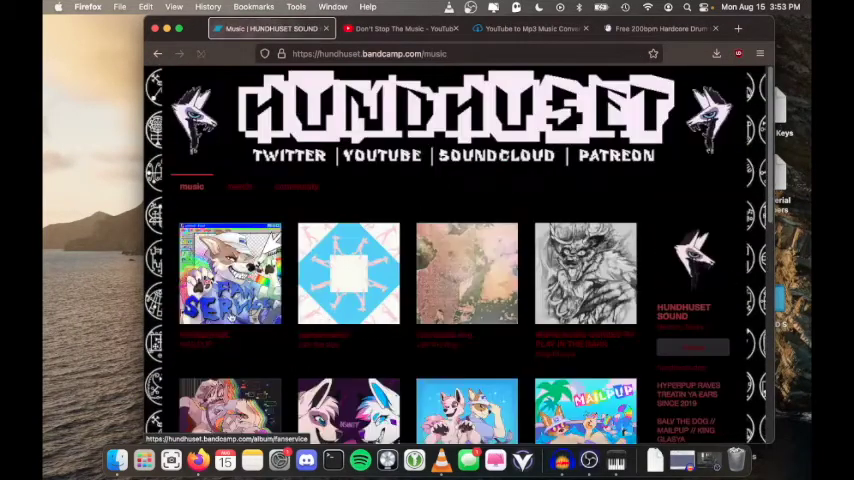
pyautogui.scroll(-3)
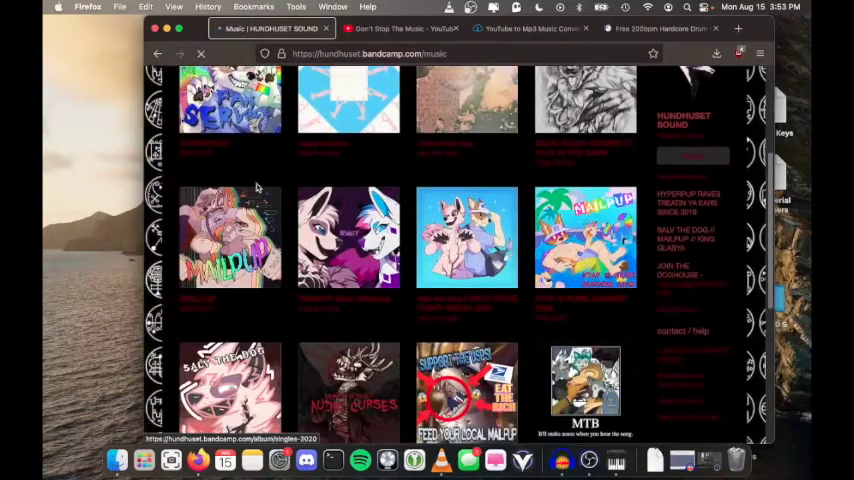
# - Open the MAILPUP album page and look through its tracks
pyautogui.click(230, 236)
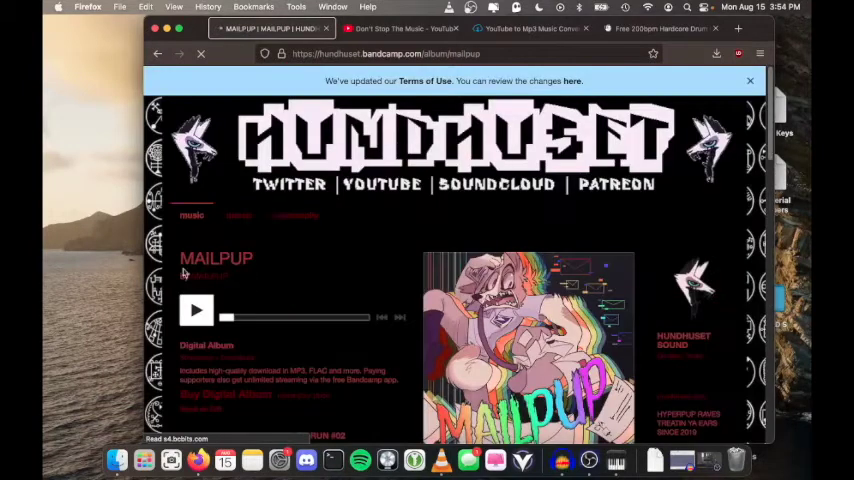
pyautogui.scroll(-3)
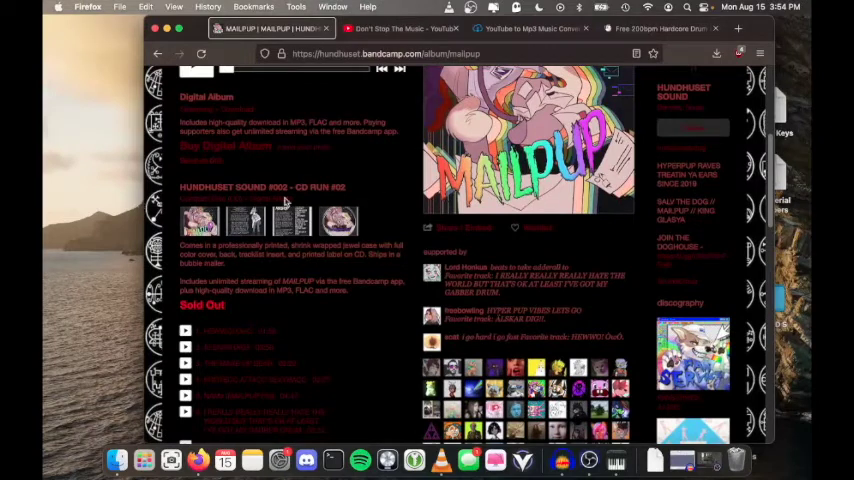
pyautogui.scroll(3)
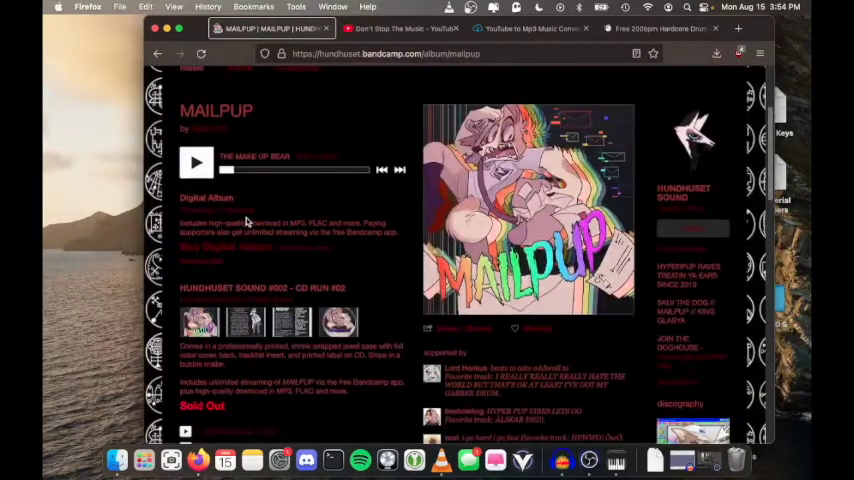
pyautogui.scroll(-3)
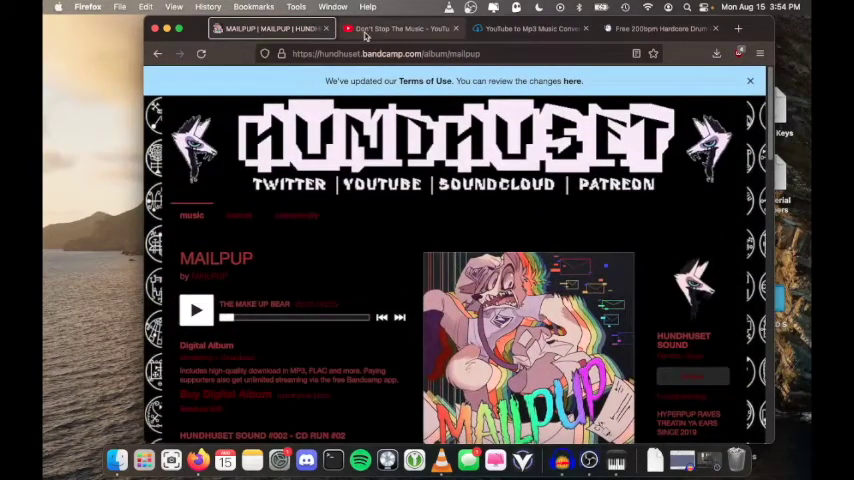
# - Switch to Rihanna's Don't Stop The Music video on YouTube to take its address
pyautogui.click(400, 28)
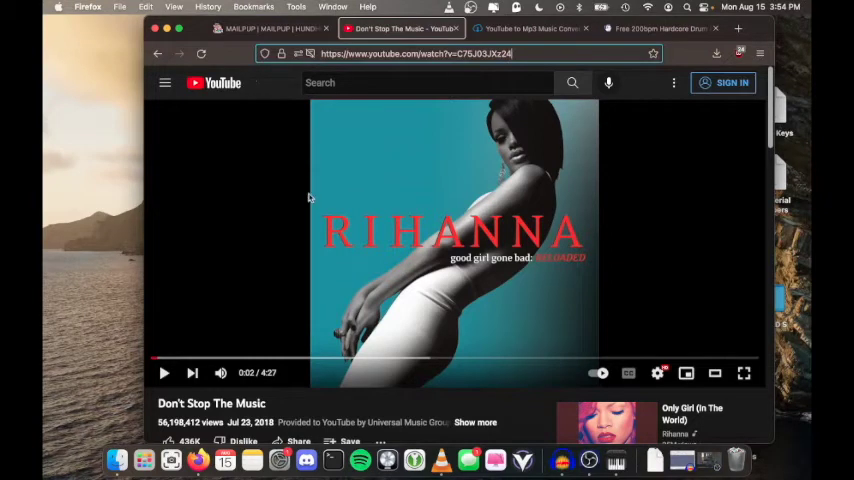
pyautogui.scroll(-3)
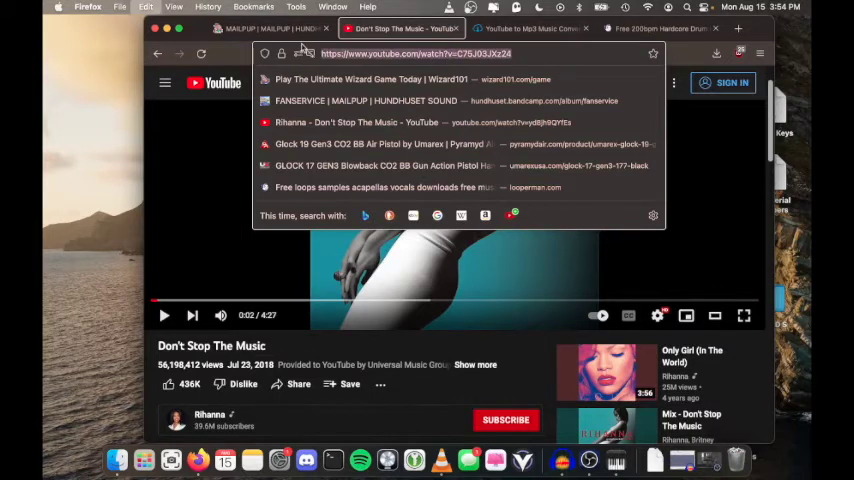
# - Convert the video link on YTMP3 and download Don't Stop The Music as an mp3
pyautogui.click(530, 28)
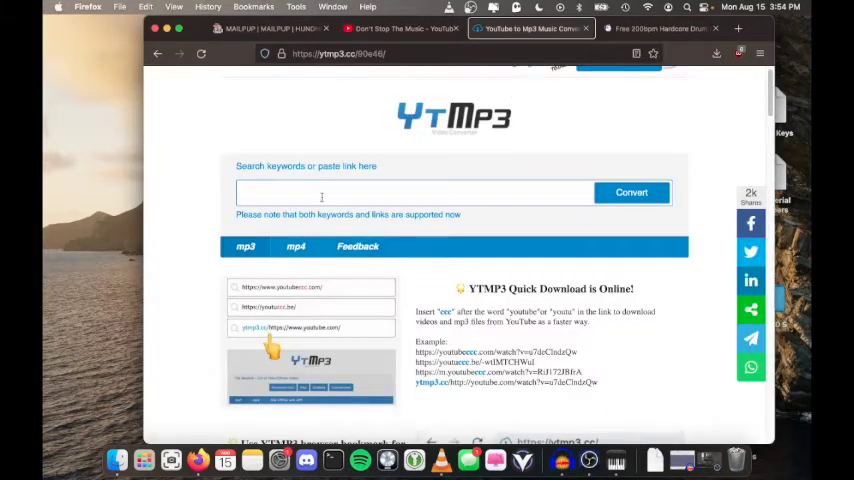
pyautogui.click(632, 192)
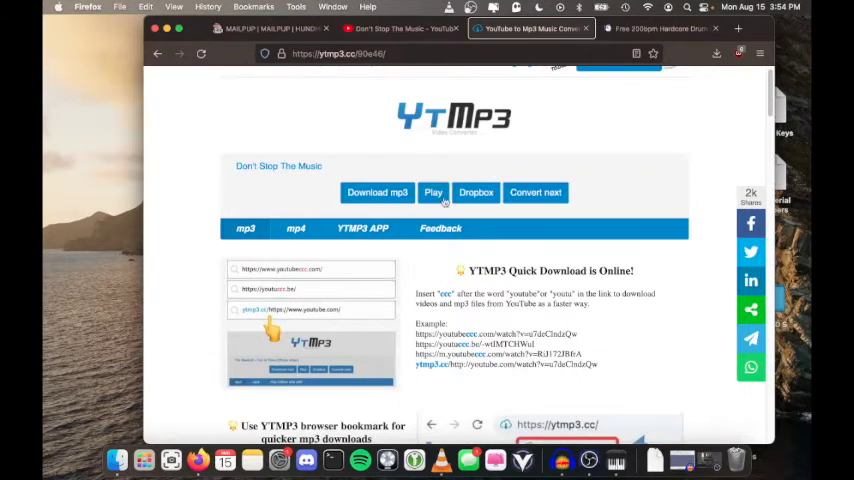
pyautogui.click(716, 52)
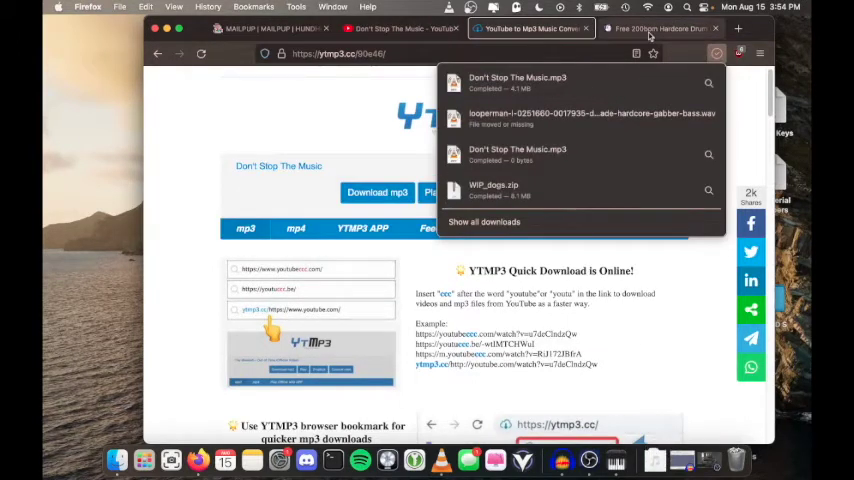
pyautogui.click(660, 28)
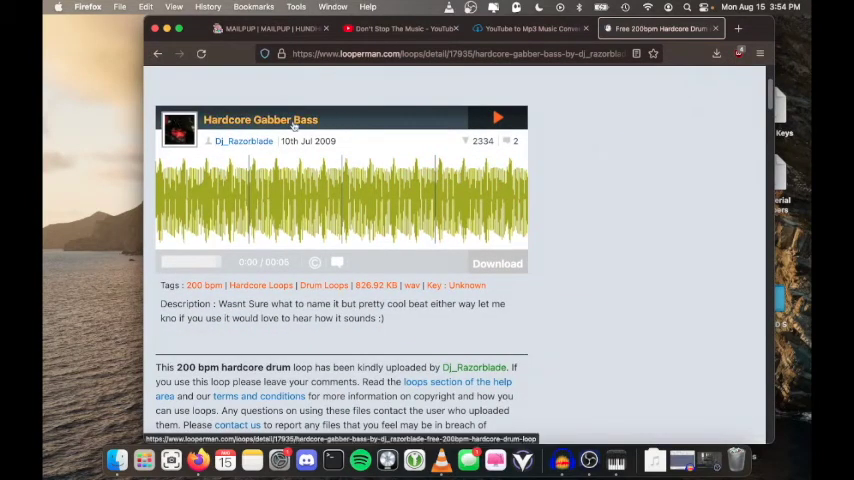
# - Play the Hardcore Gabber Bass loop preview on Looperman
pyautogui.scroll(3)
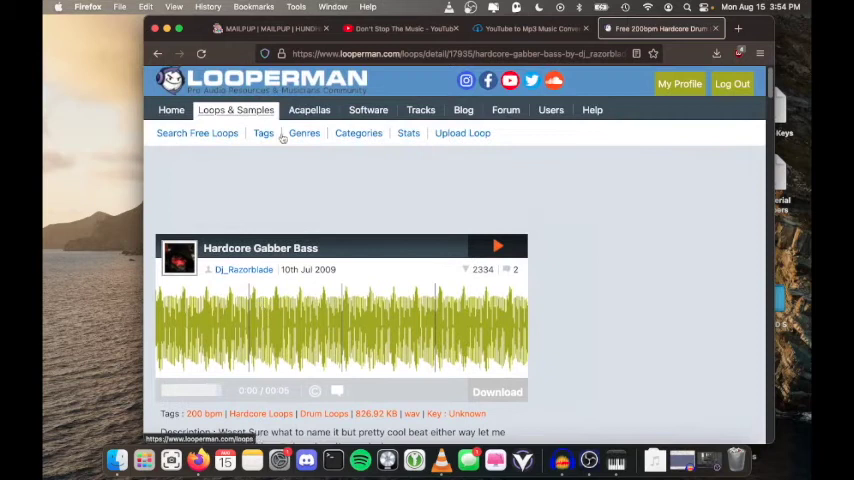
pyautogui.scroll(-3)
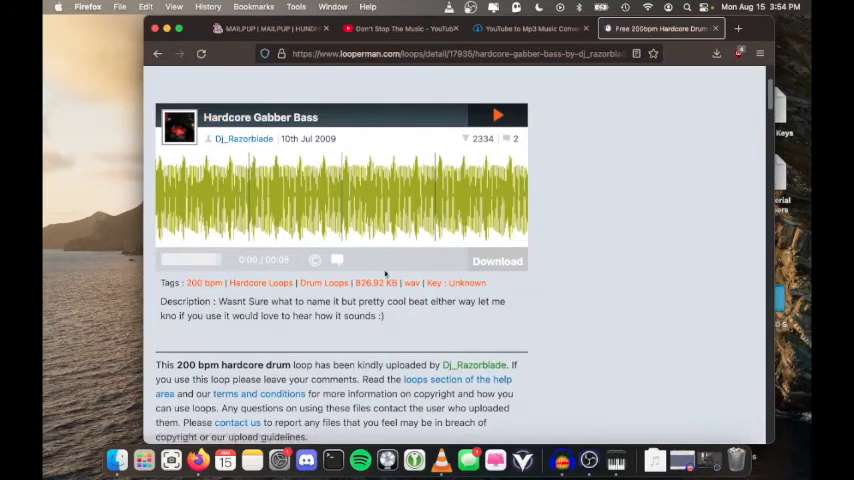
pyautogui.click(716, 52)
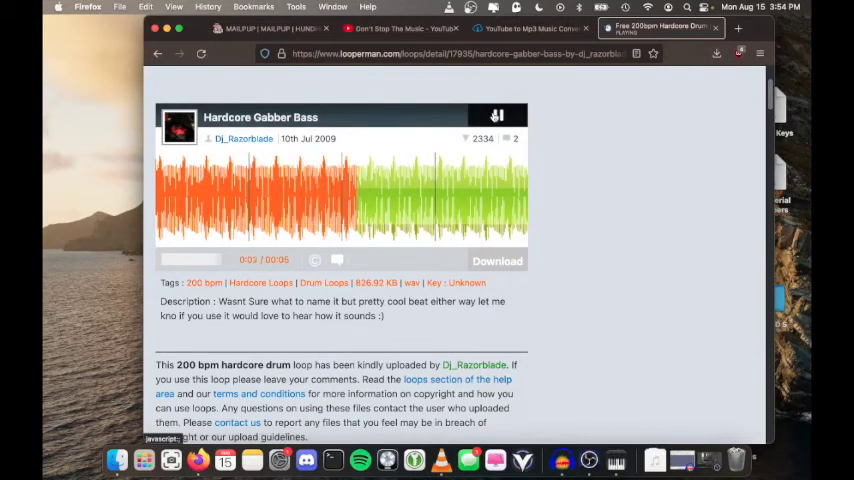
pyautogui.scroll(-3)
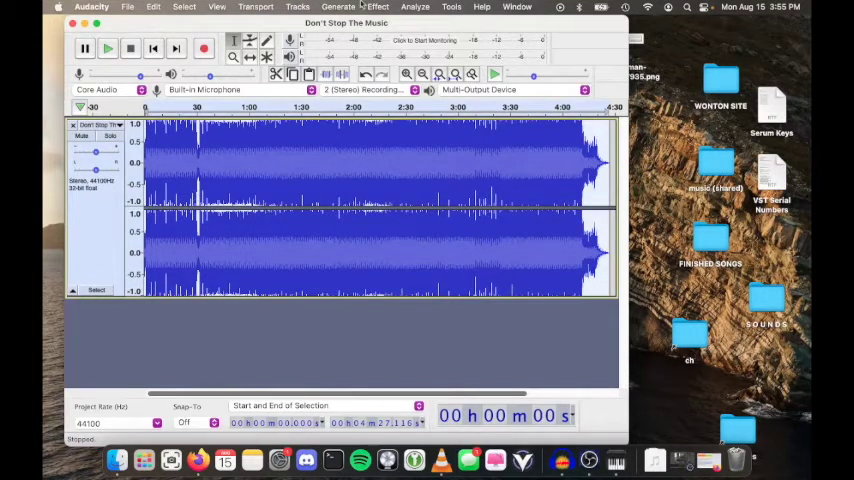
# - Apply Change Speed at 42.6 percent to the whole song
pyautogui.click(376, 8)
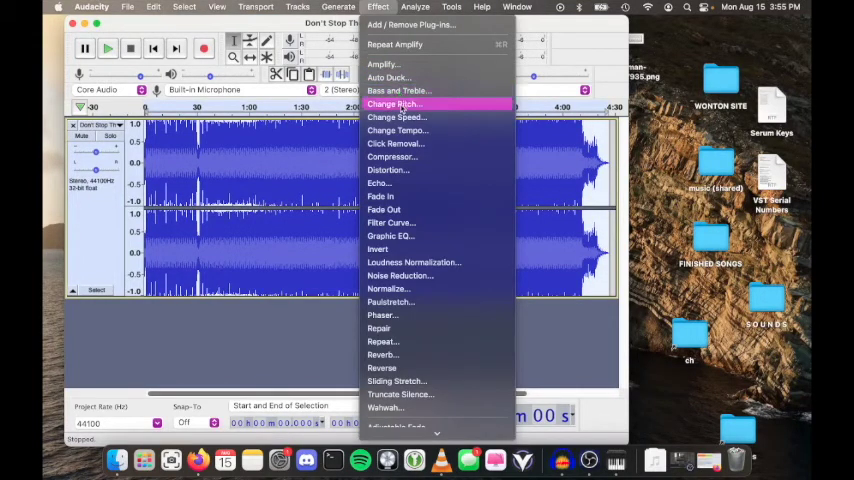
pyautogui.click(396, 116)
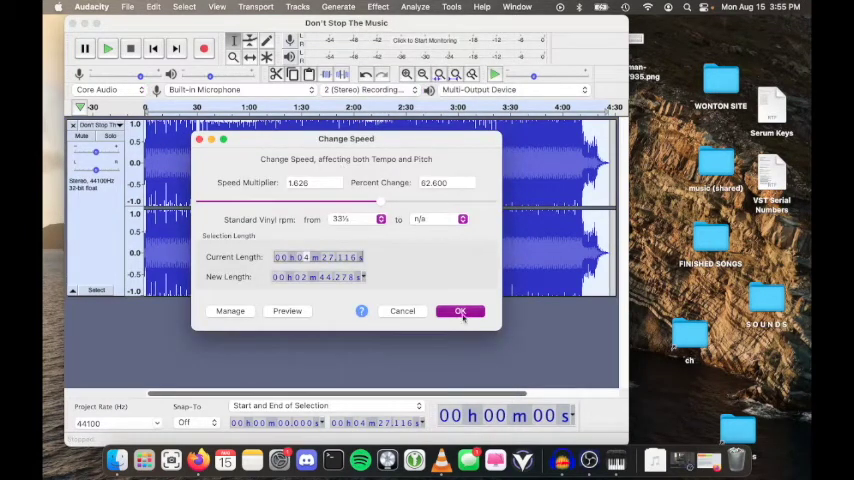
pyautogui.click(460, 312)
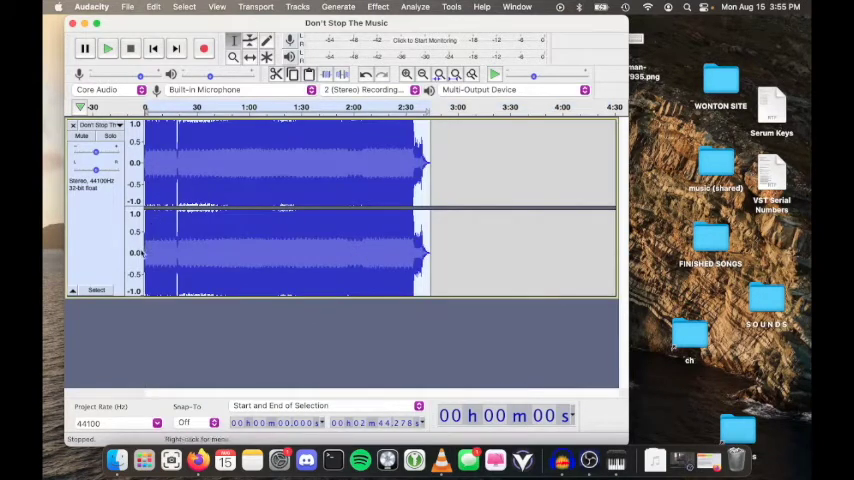
pyautogui.moveTo(84, 150); pyautogui.dragTo(96, 156)
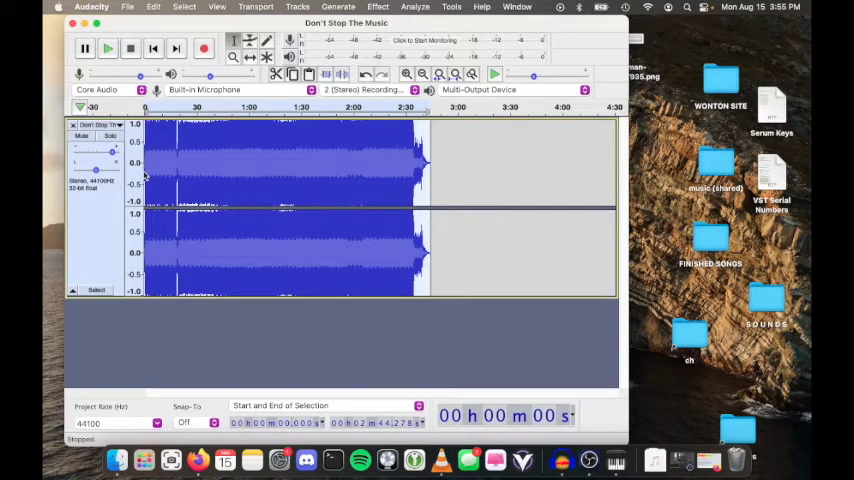
pyautogui.click(108, 48)
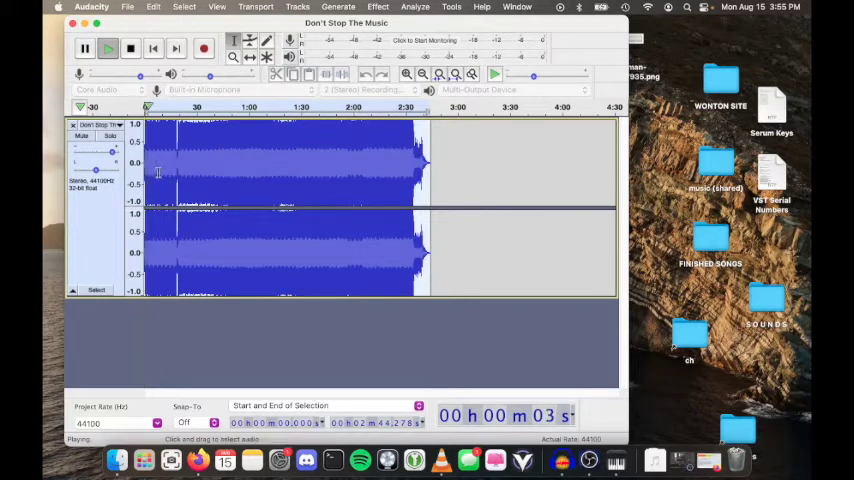
pyautogui.click(130, 48)
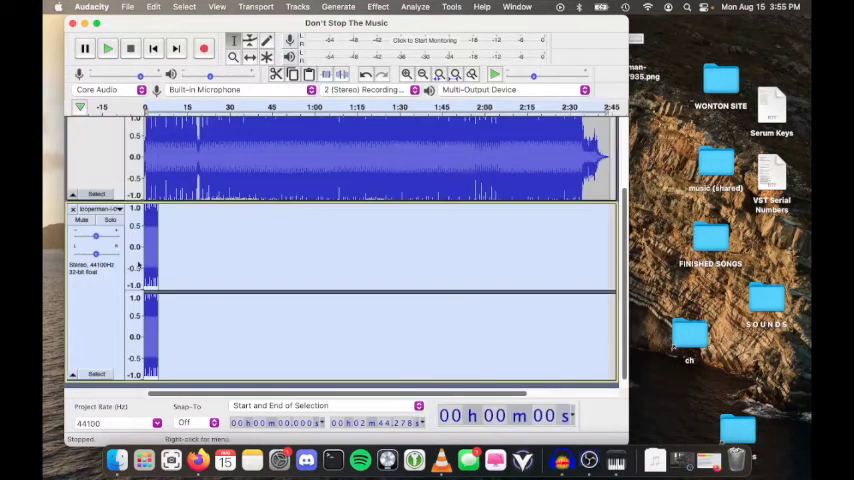
pyautogui.moveTo(168, 148)
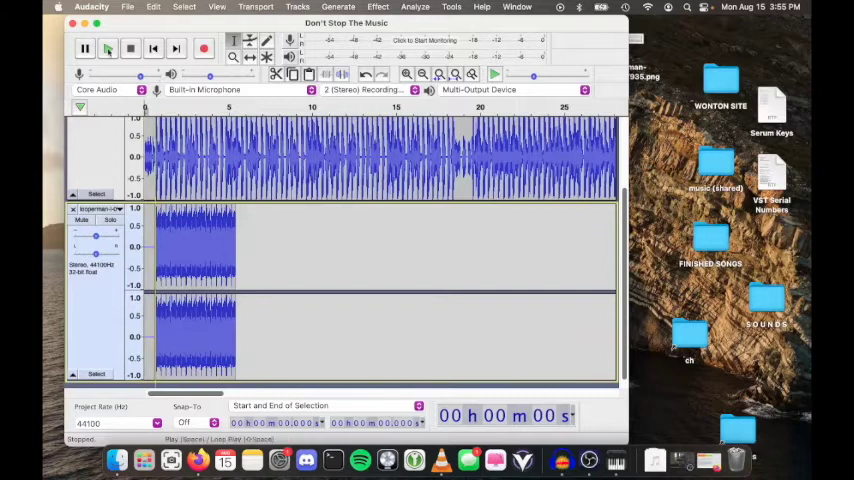
# - Play the song with the imported loop, stop, and select the bass loop clip
pyautogui.click(108, 48)
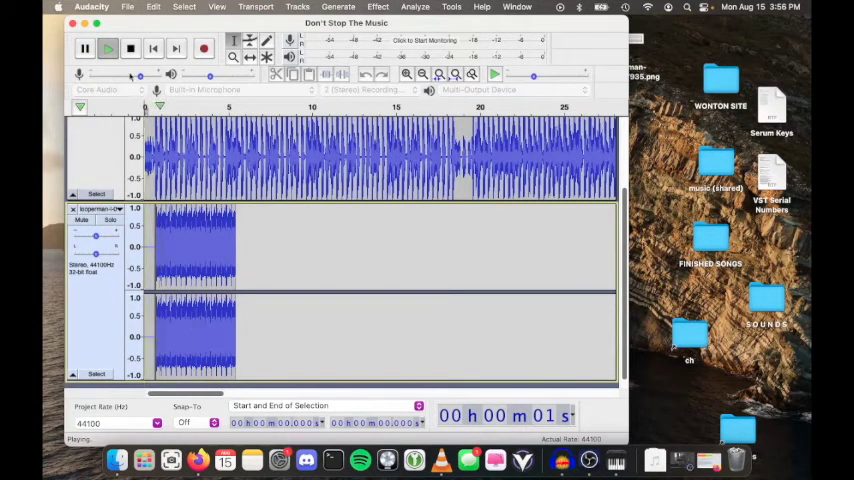
pyautogui.click(130, 48)
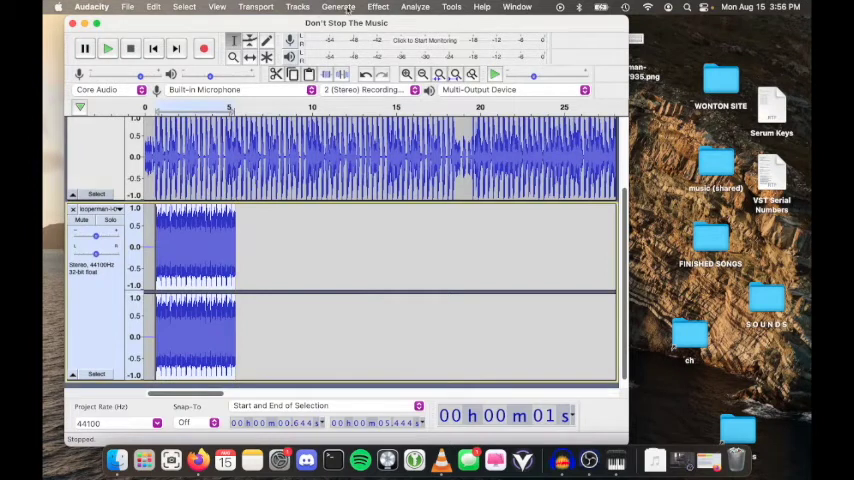
pyautogui.click(376, 8)
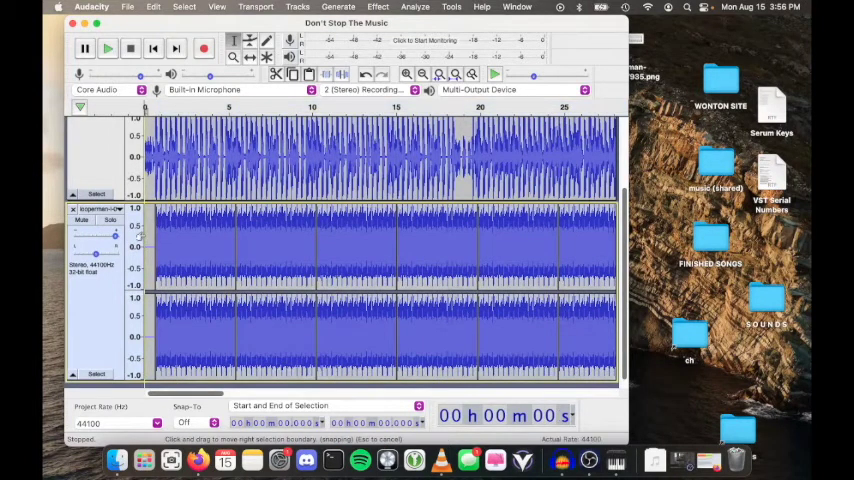
# - Repeat the loop clip across the track and raise the loop track's gain
pyautogui.click(108, 48)
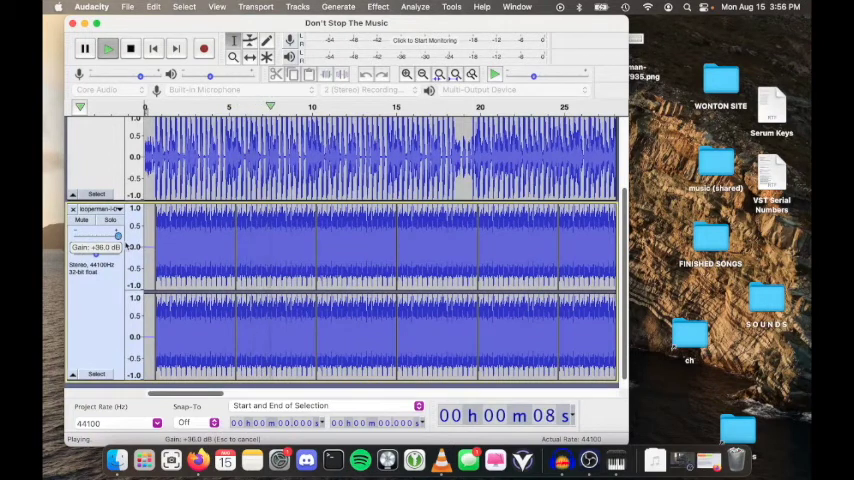
pyautogui.moveTo(118, 236); pyautogui.dragTo(82, 236)
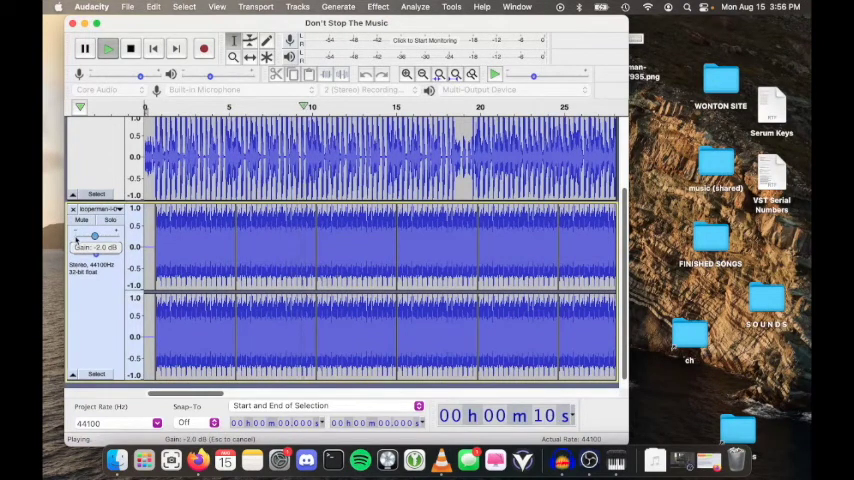
pyautogui.moveTo(84, 236); pyautogui.dragTo(118, 236)
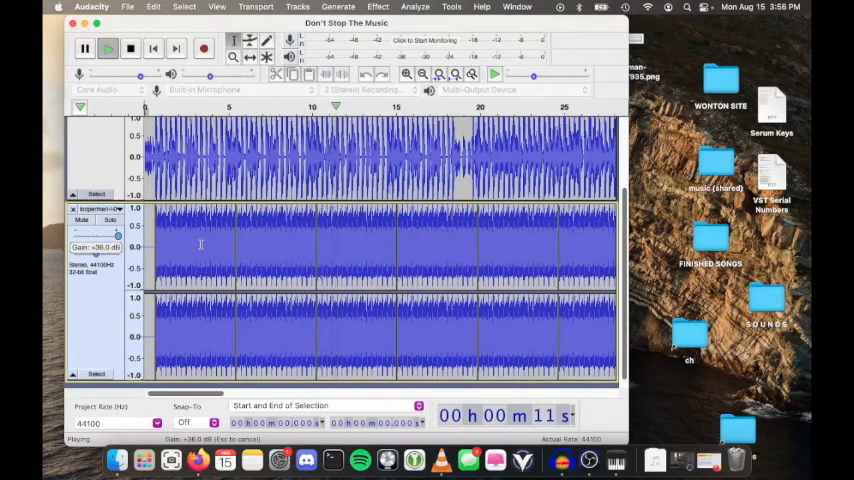